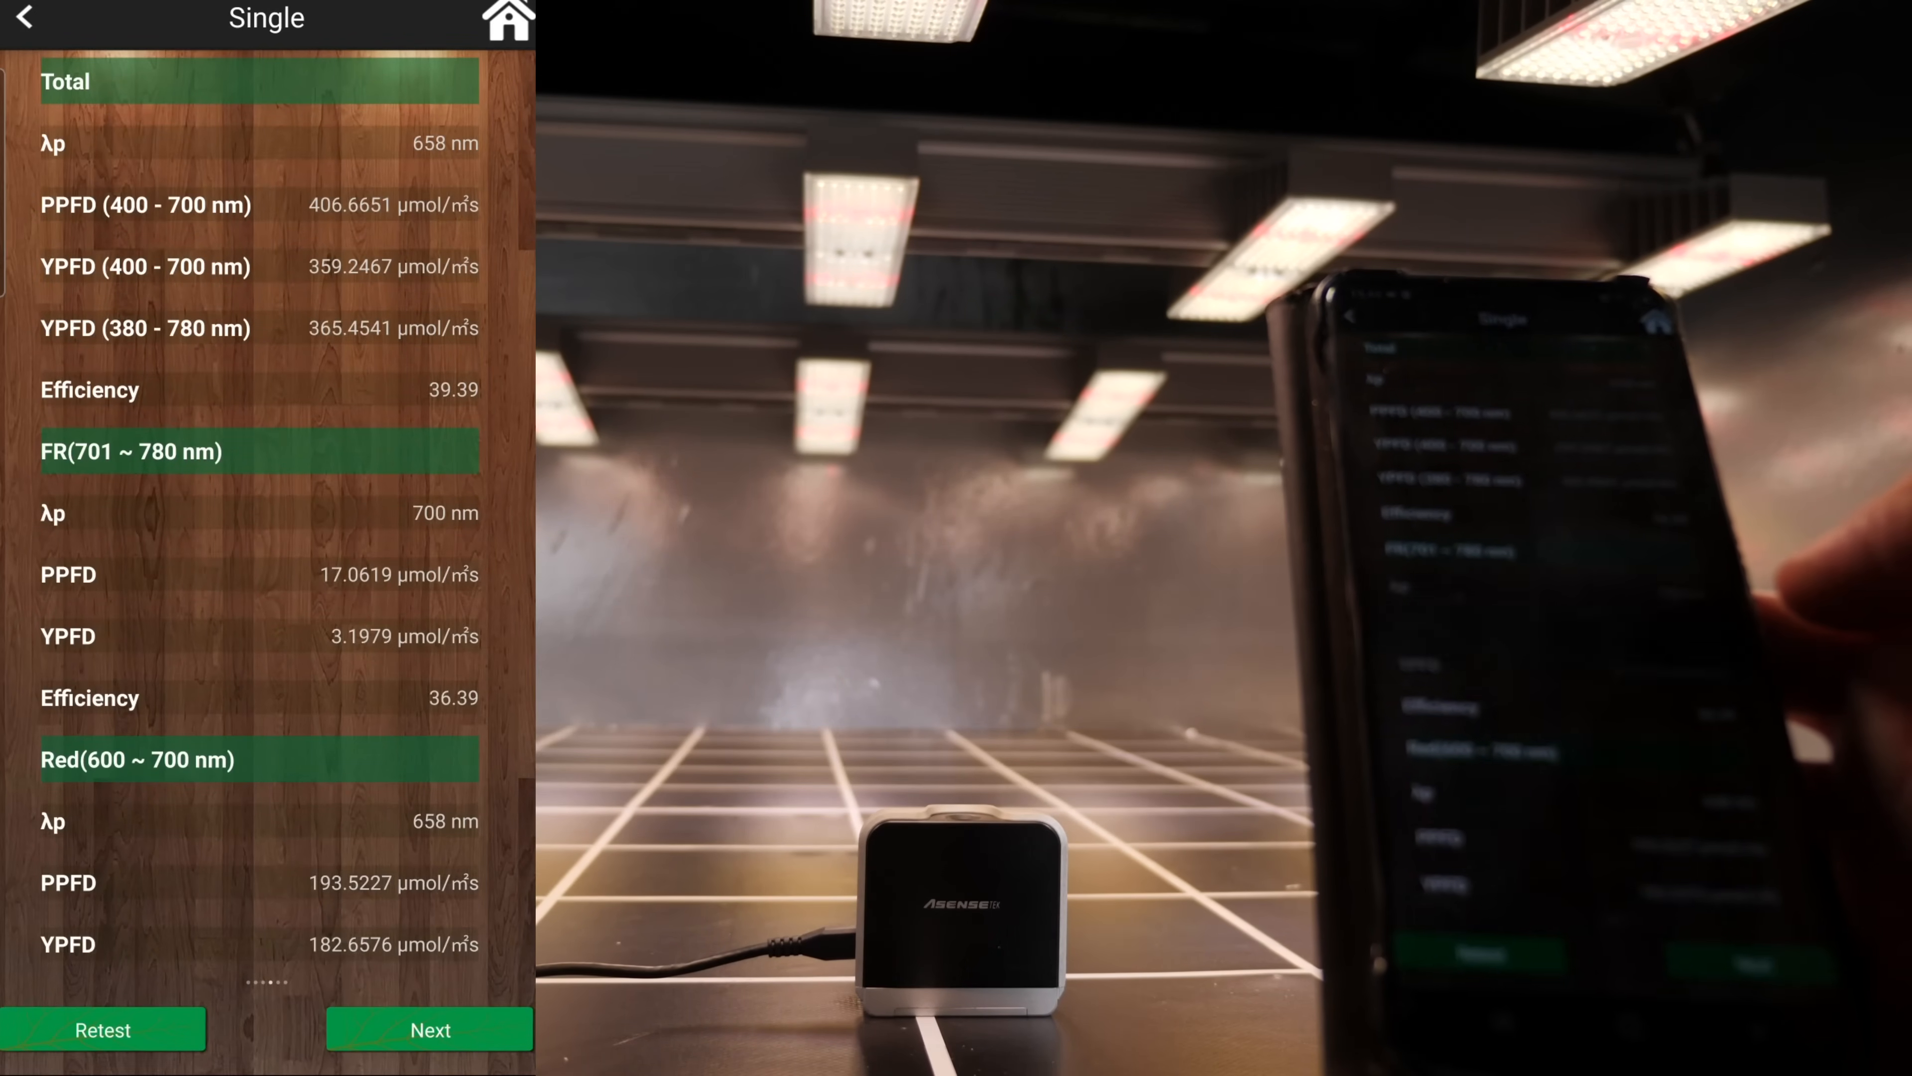
scroll(down, 3)
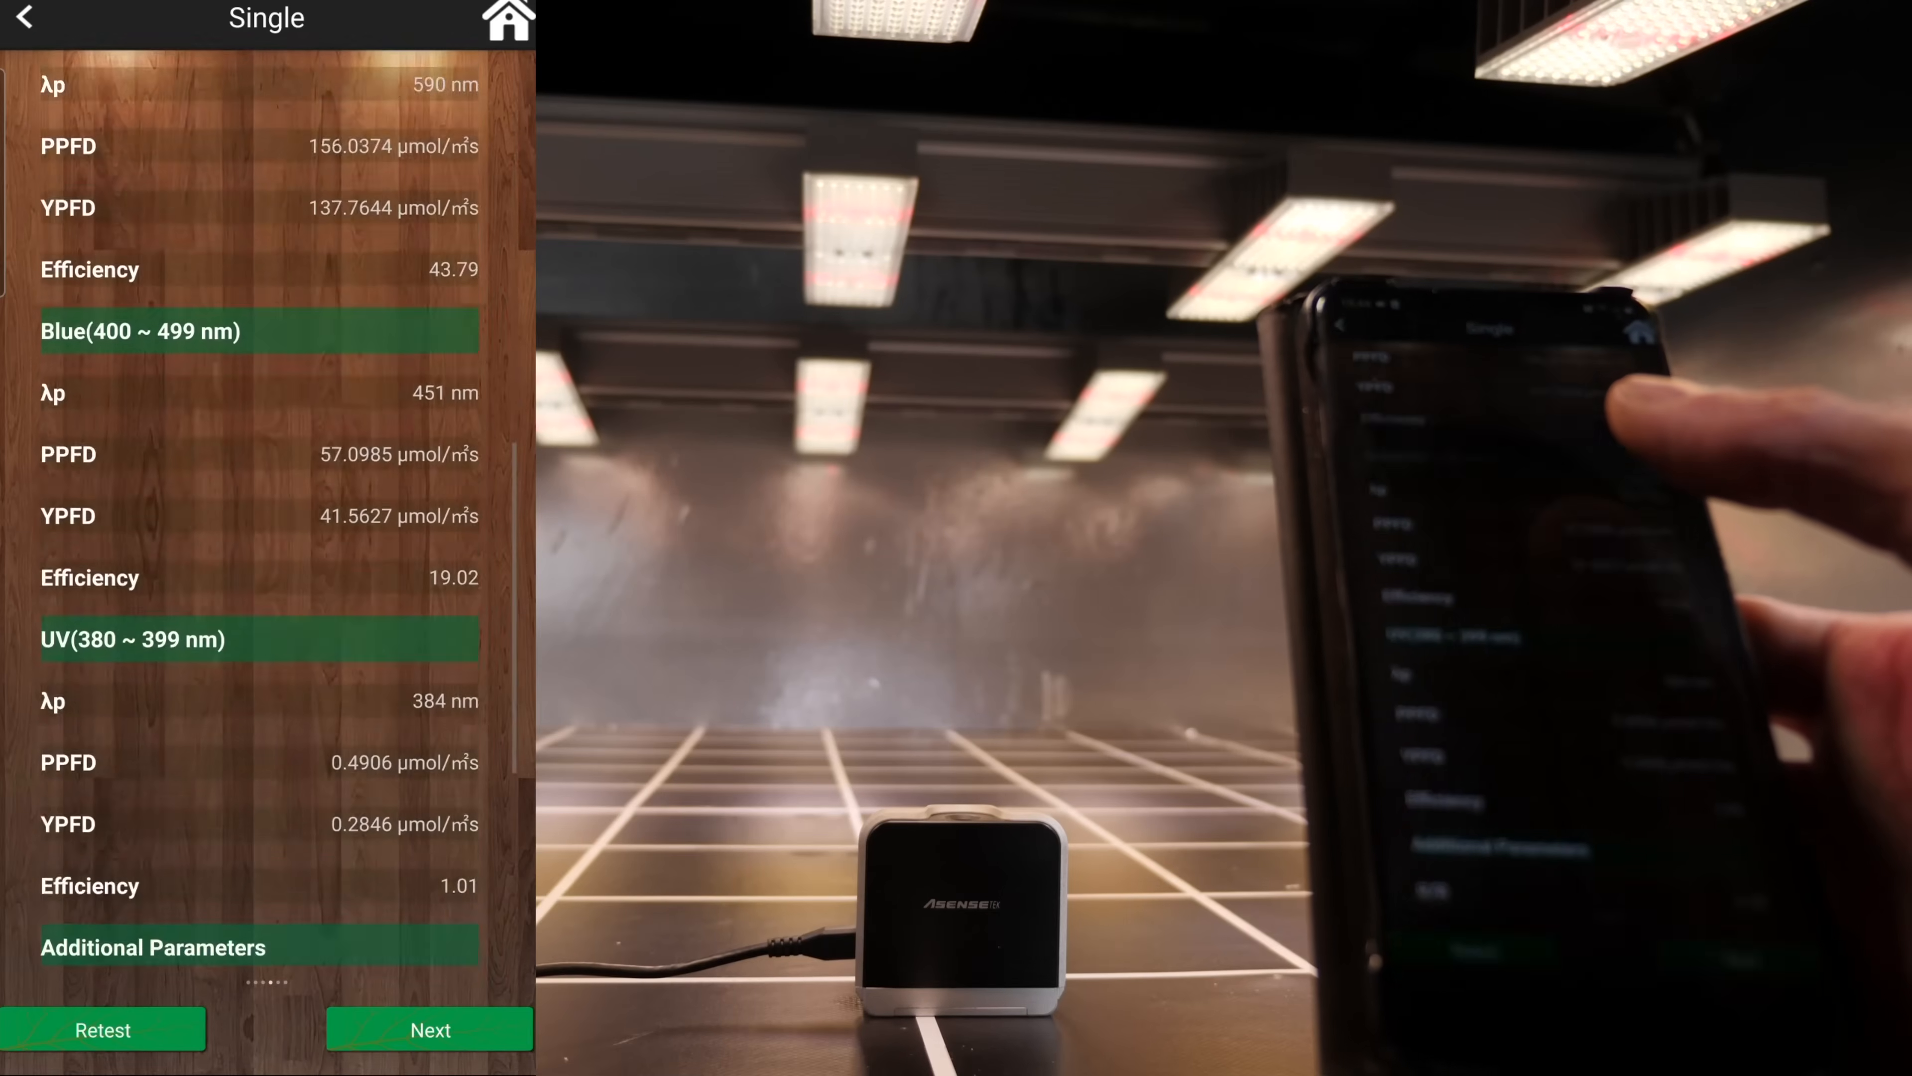
scroll(down, 3)
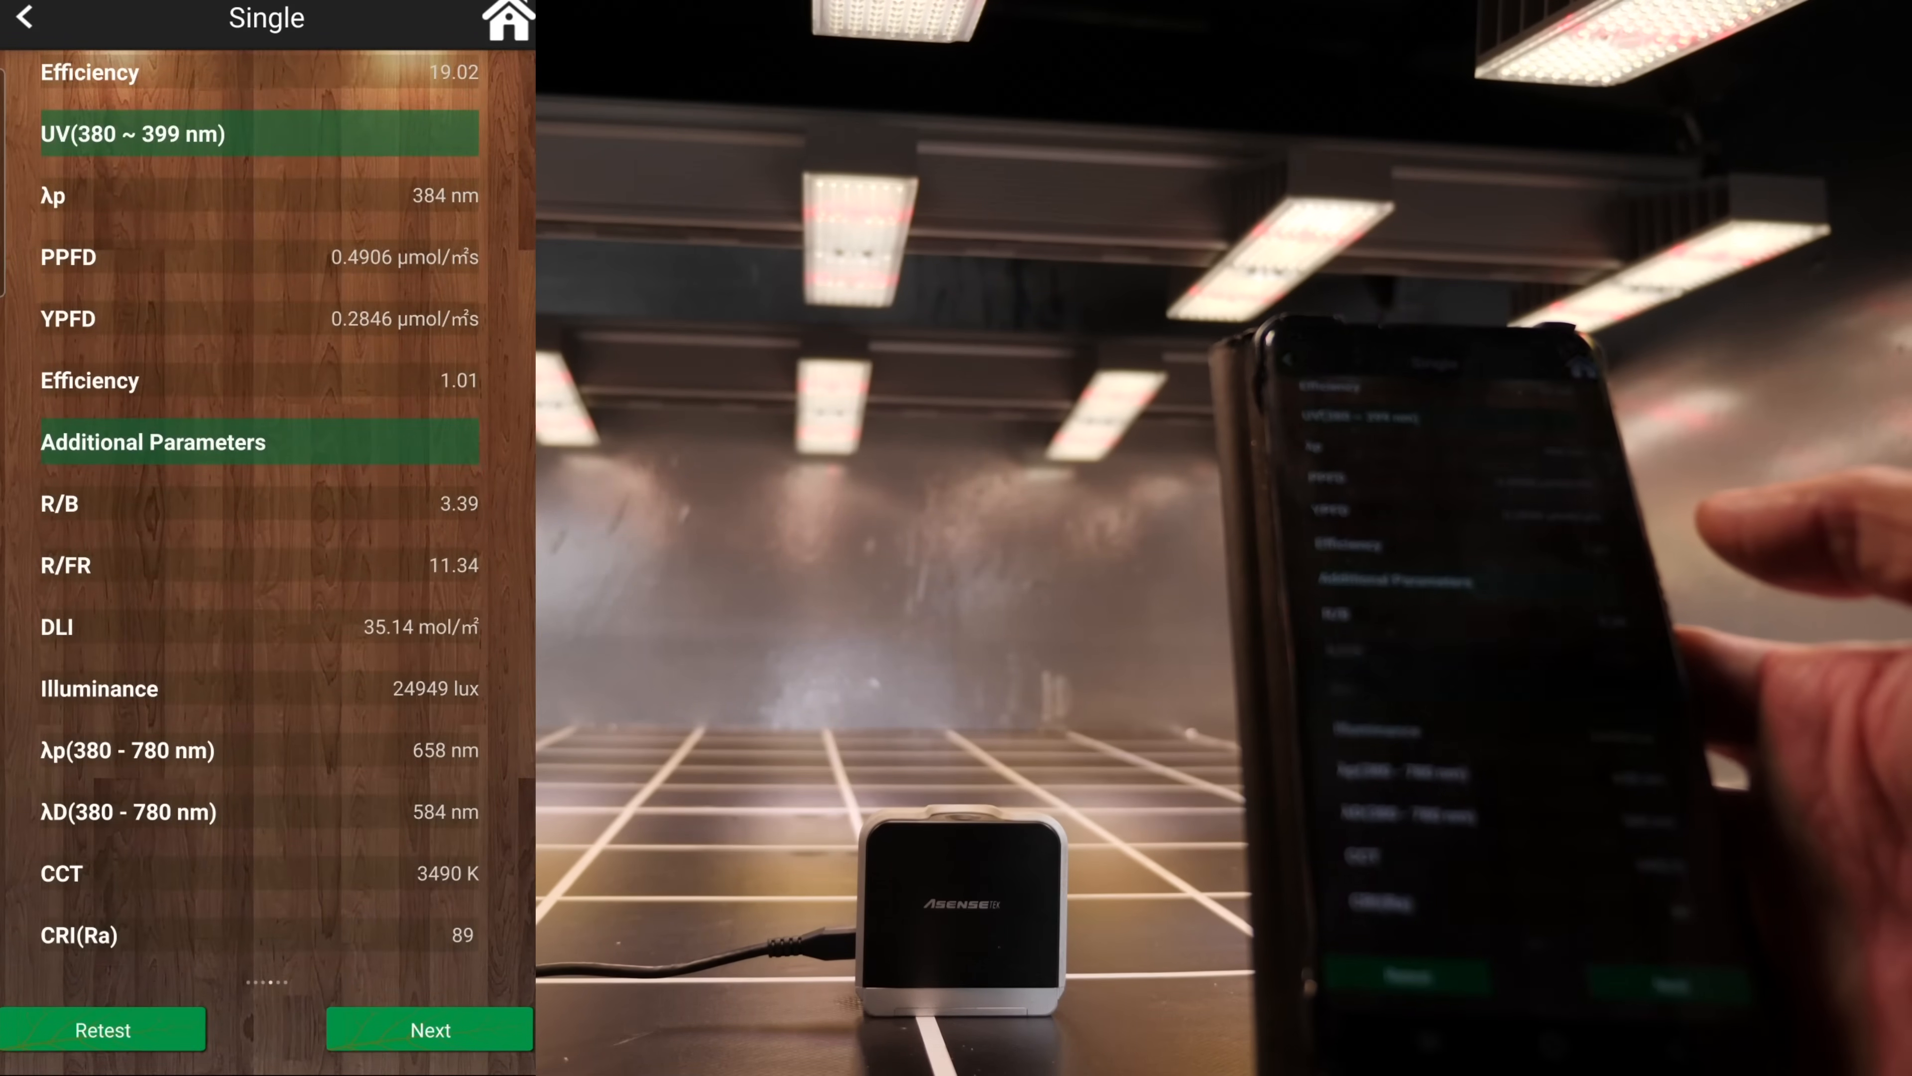